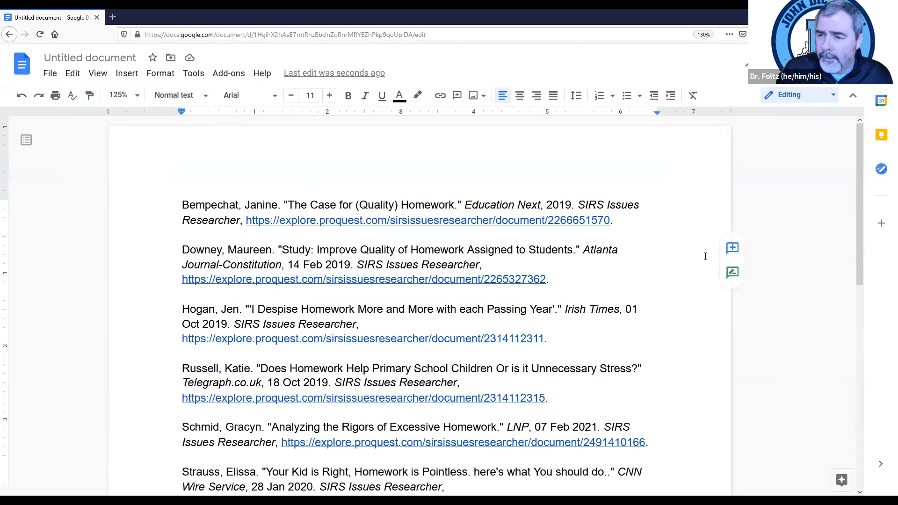
scroll(down, 3)
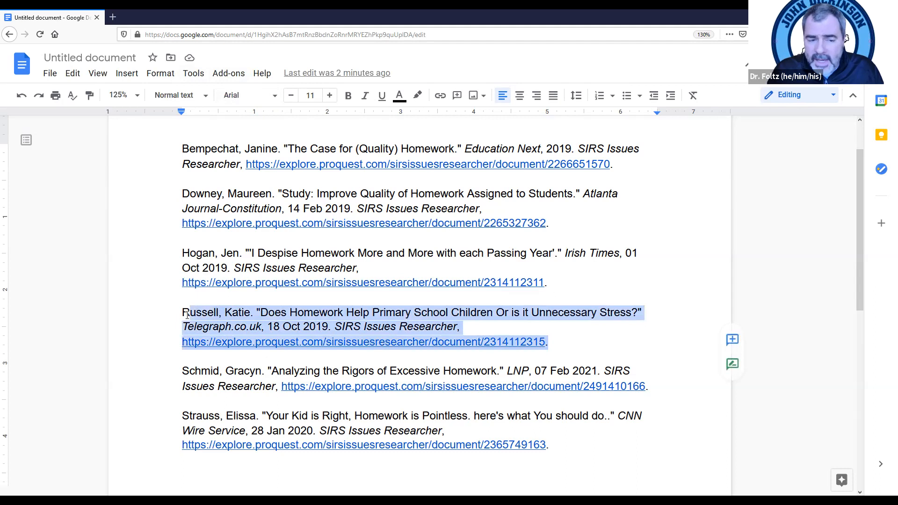
click(267, 283)
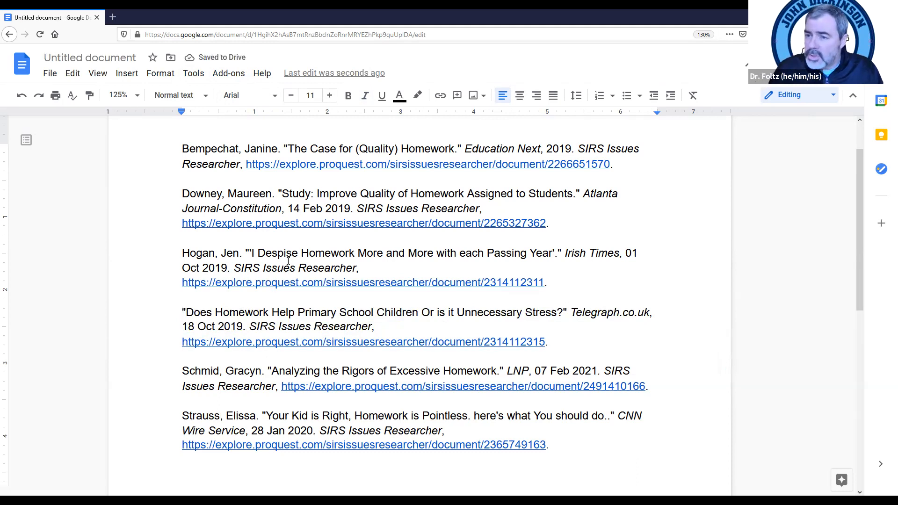
click(184, 312)
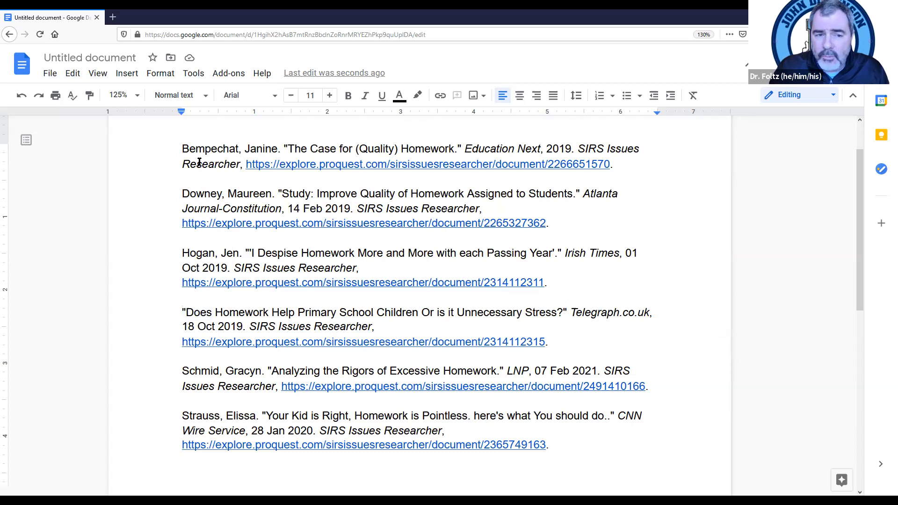
mouse_move(230, 179)
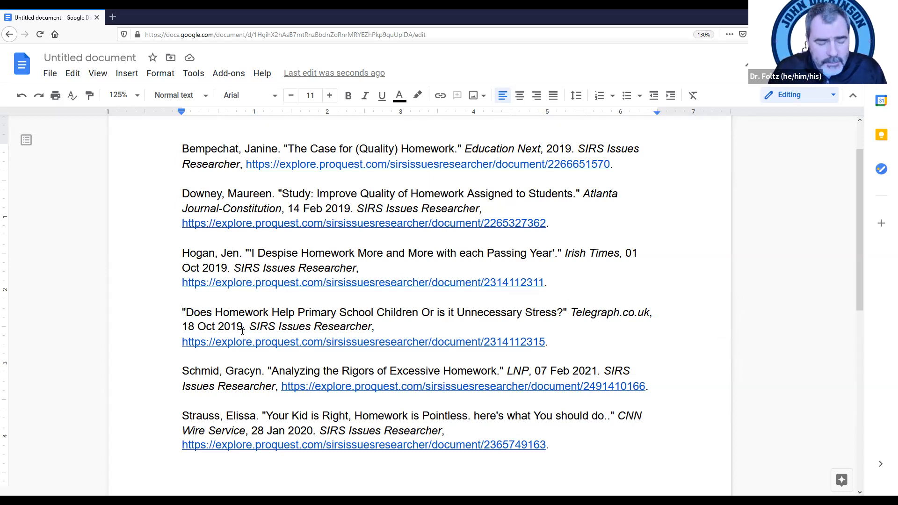
text(Russell, Katie.)
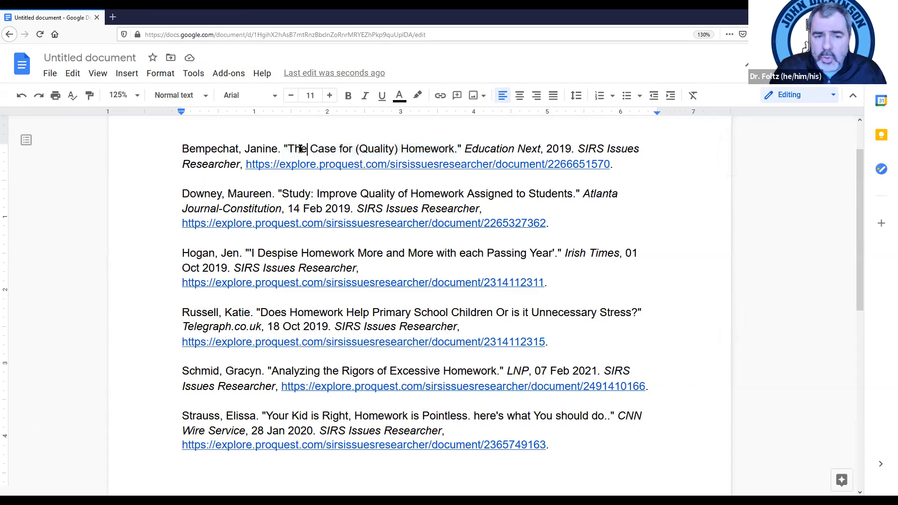
- Select words in the first entry, then select all document text with Ctrl+A
double_click(296, 148)
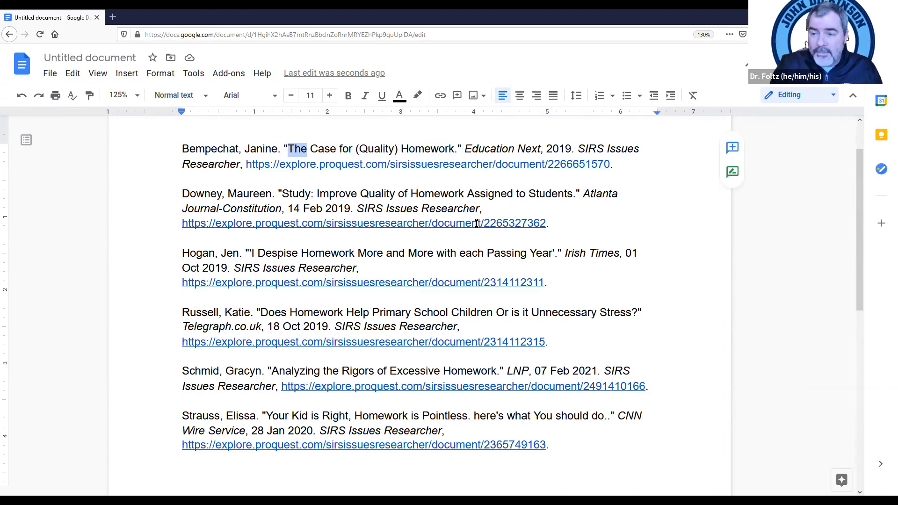
mouse_move(380, 147)
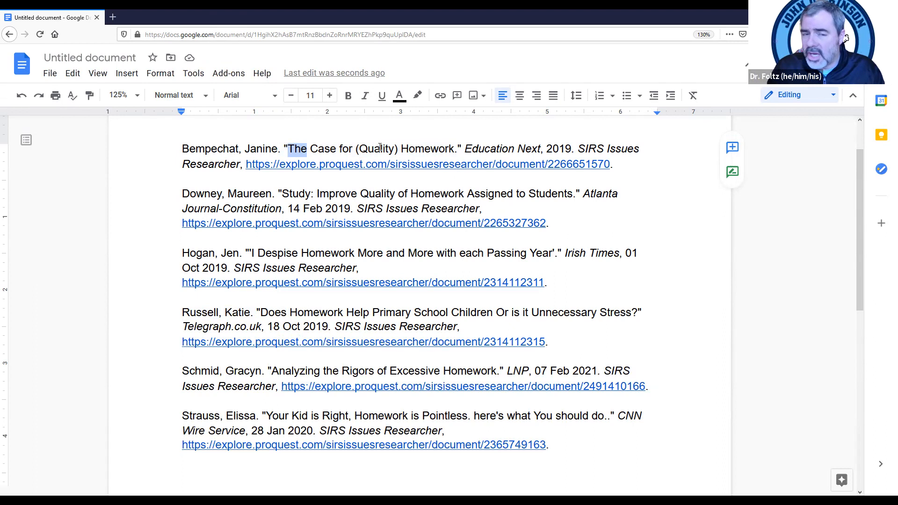
double_click(323, 149)
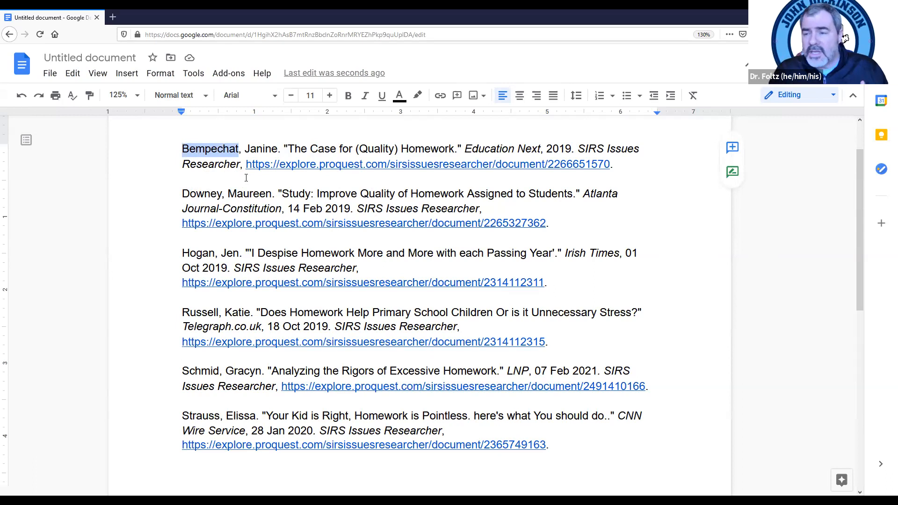
mouse_move(619, 236)
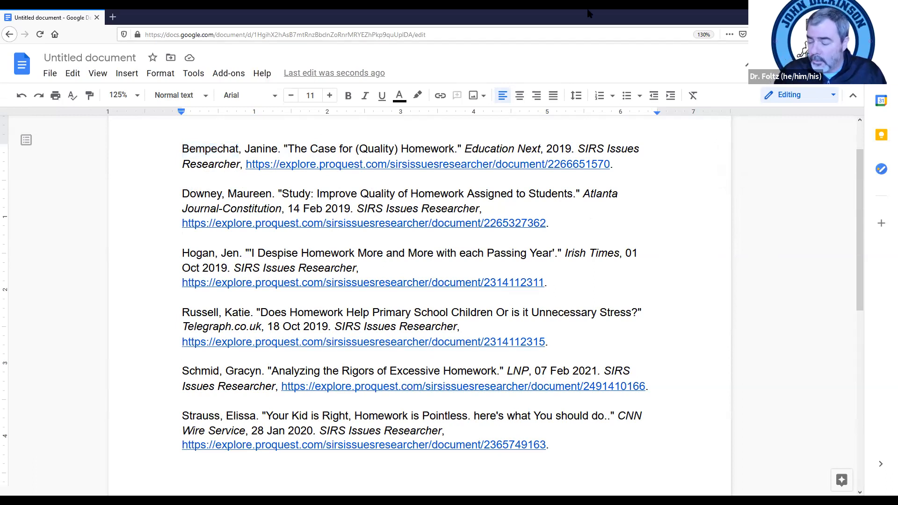
key(ctrl+a)
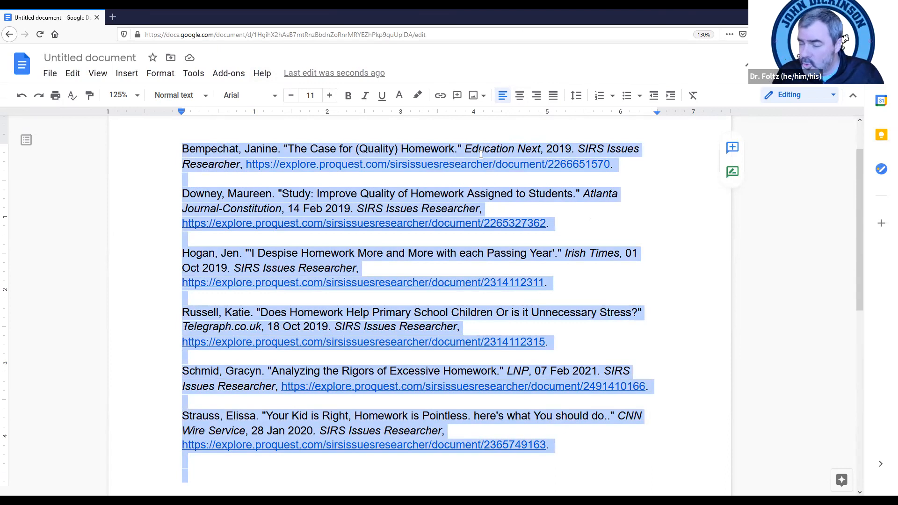
mouse_move(659, 261)
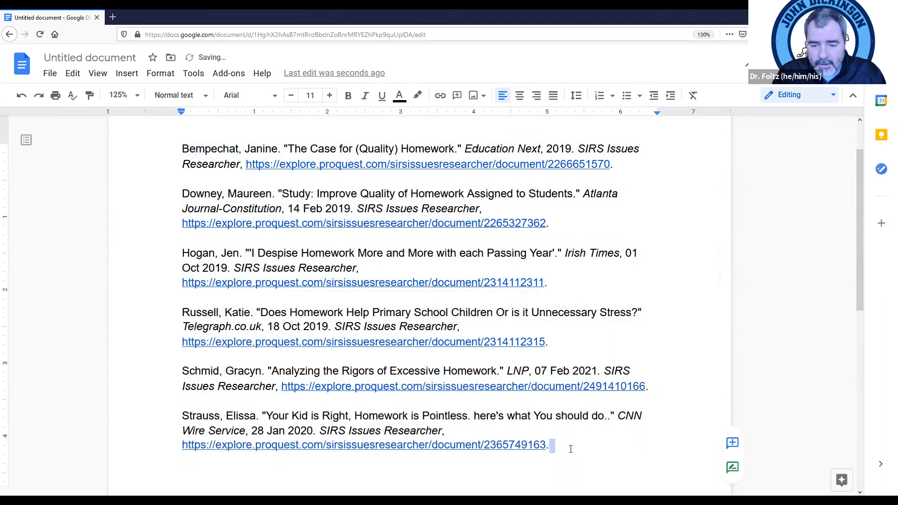
key(ctrl+a)
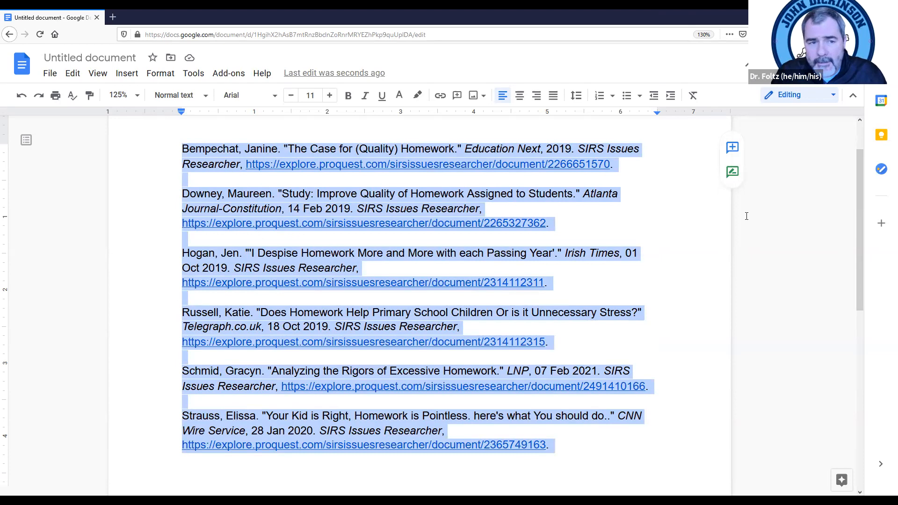
click(160, 73)
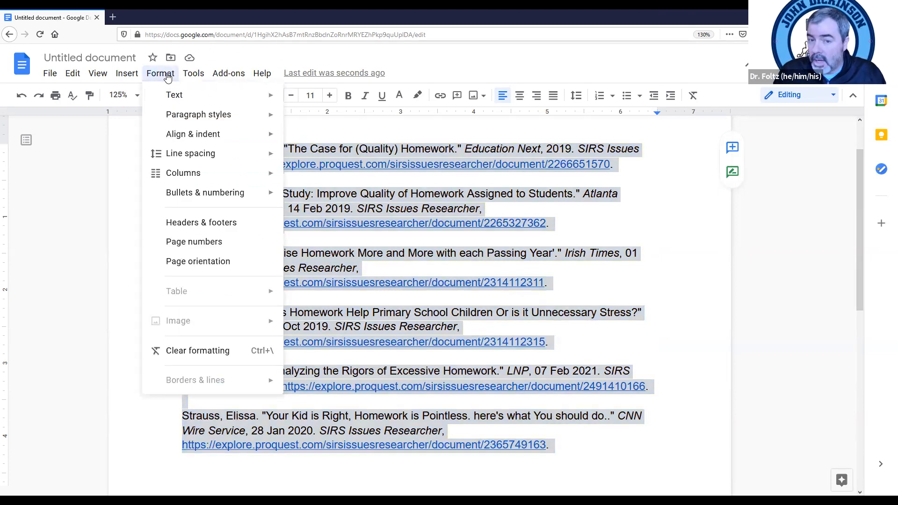
- Browse the Format and Tools menus and open Indentation options for the entries
click(193, 73)
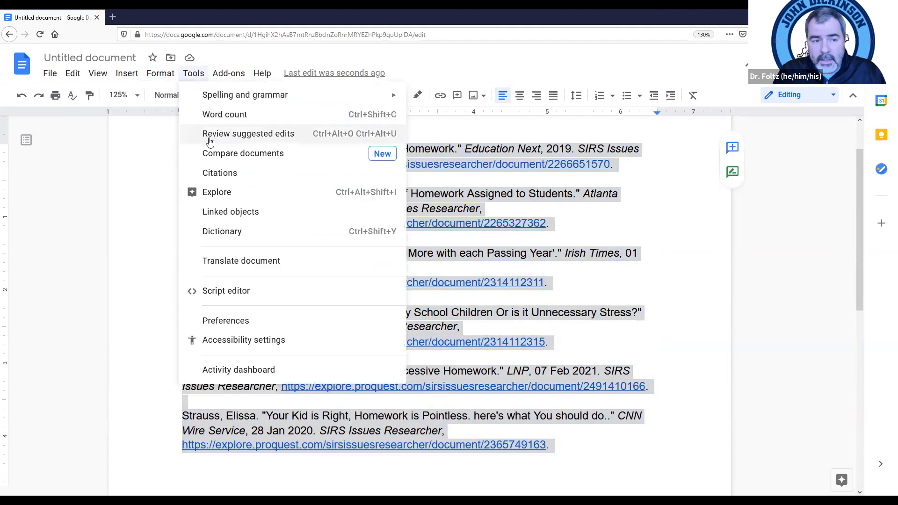
click(161, 74)
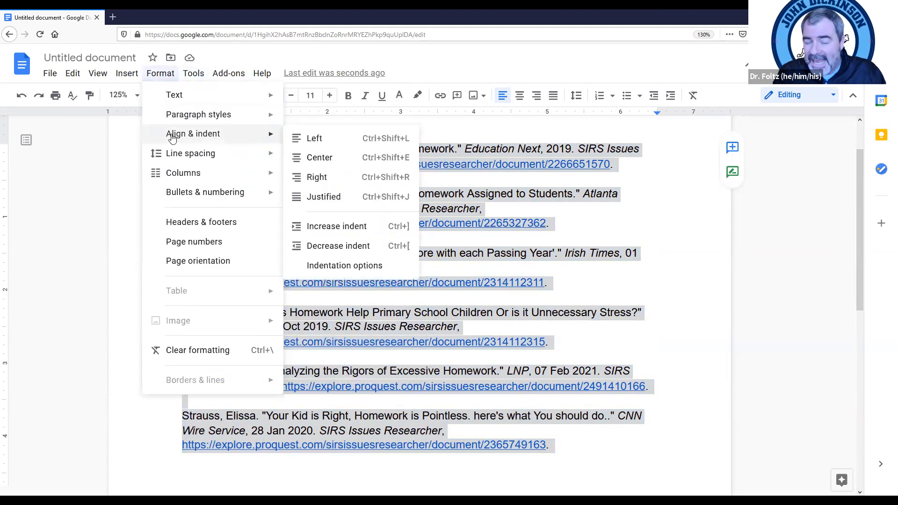
click(193, 74)
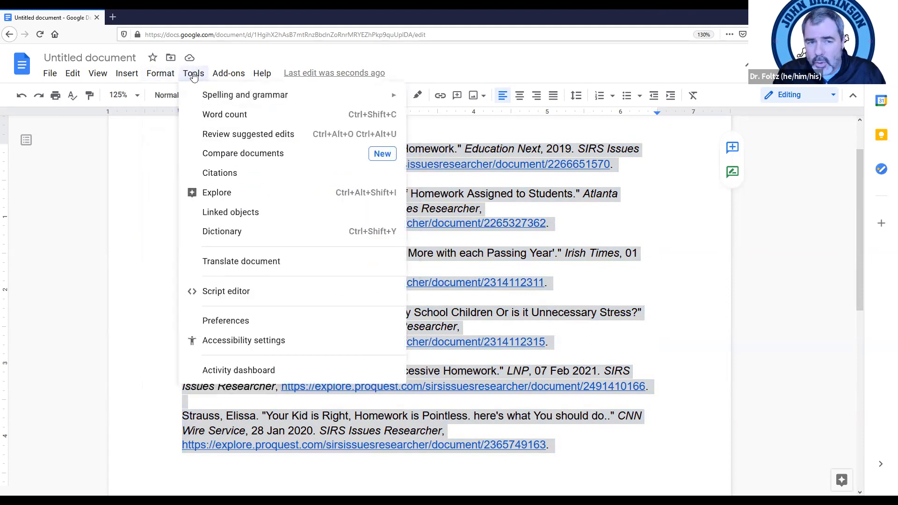
click(161, 74)
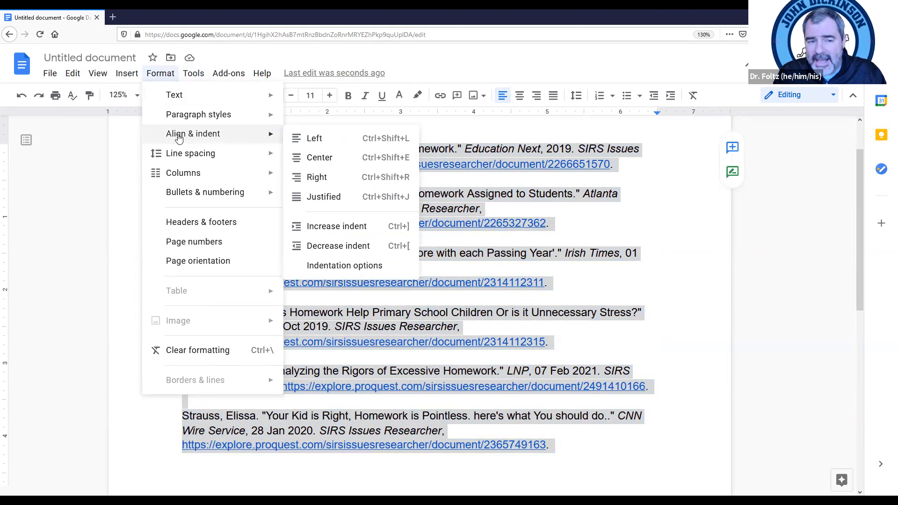
mouse_move(199, 136)
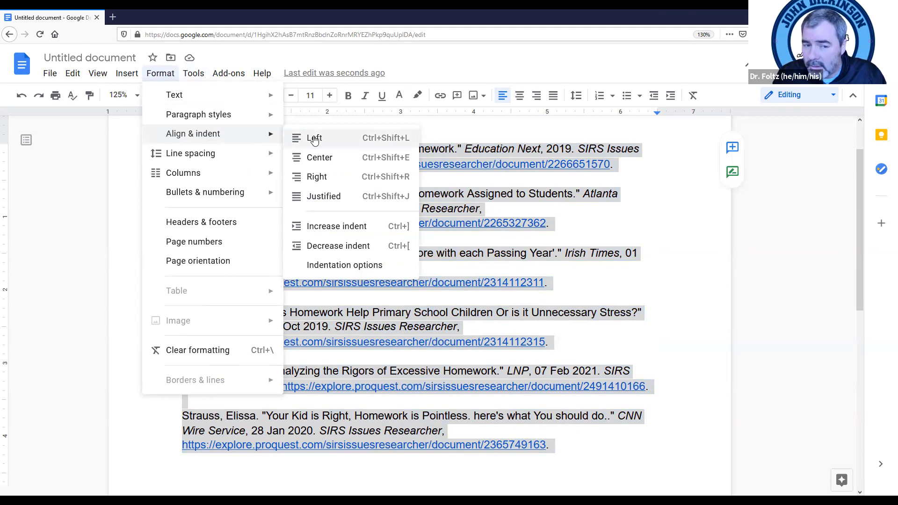
mouse_move(344, 265)
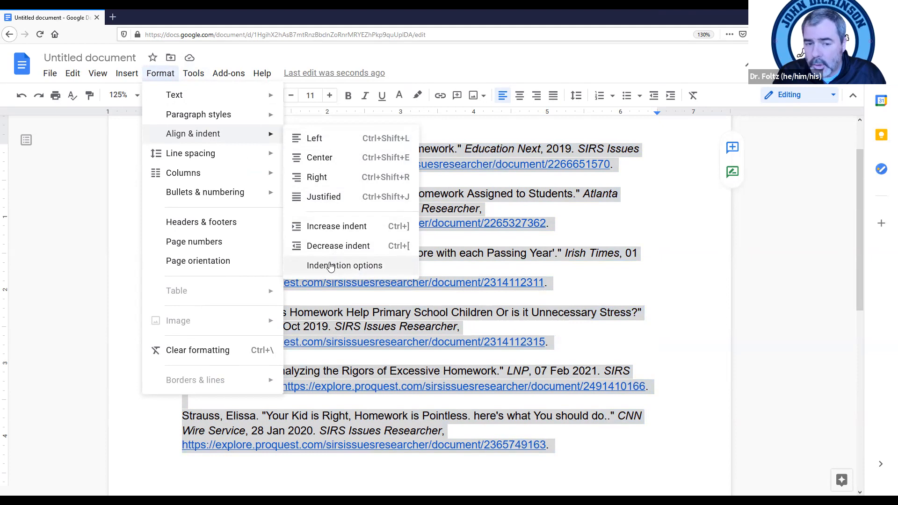
click(344, 265)
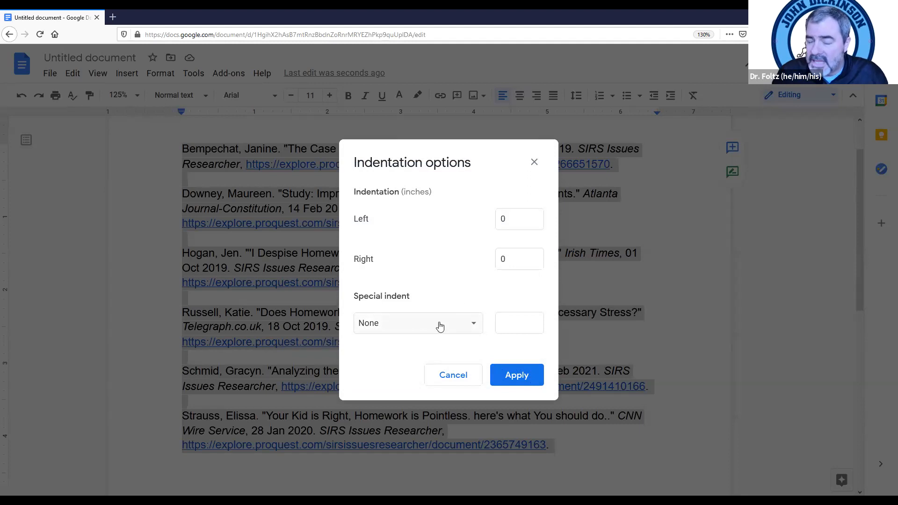
mouse_move(372, 334)
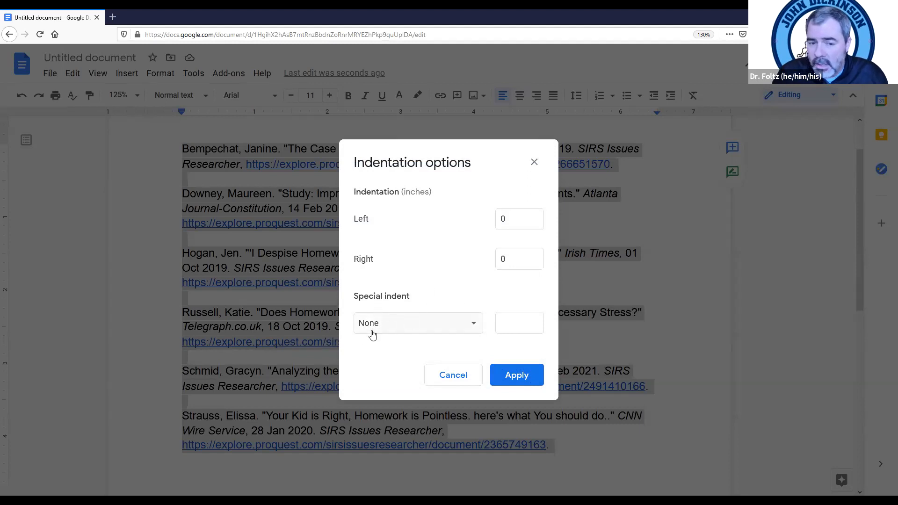
mouse_move(460, 327)
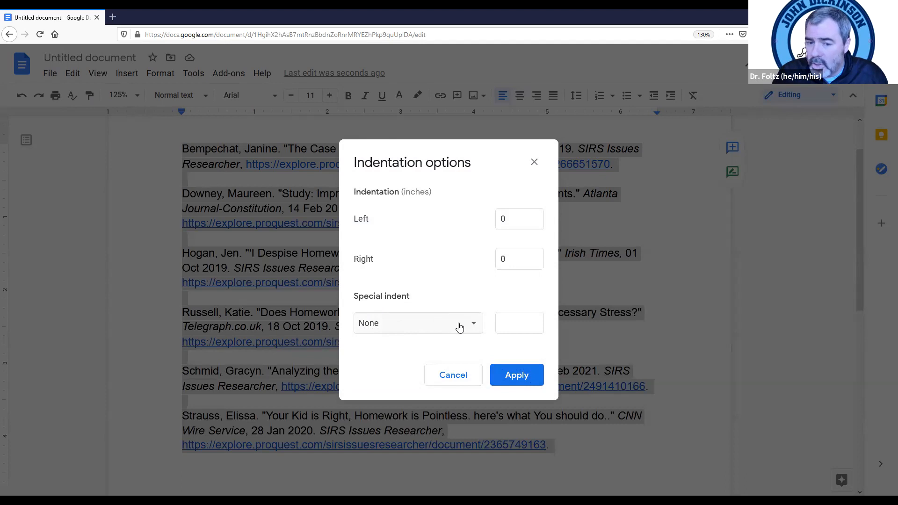
- Apply a 0.5-inch Hanging special indent to all six entries
click(418, 323)
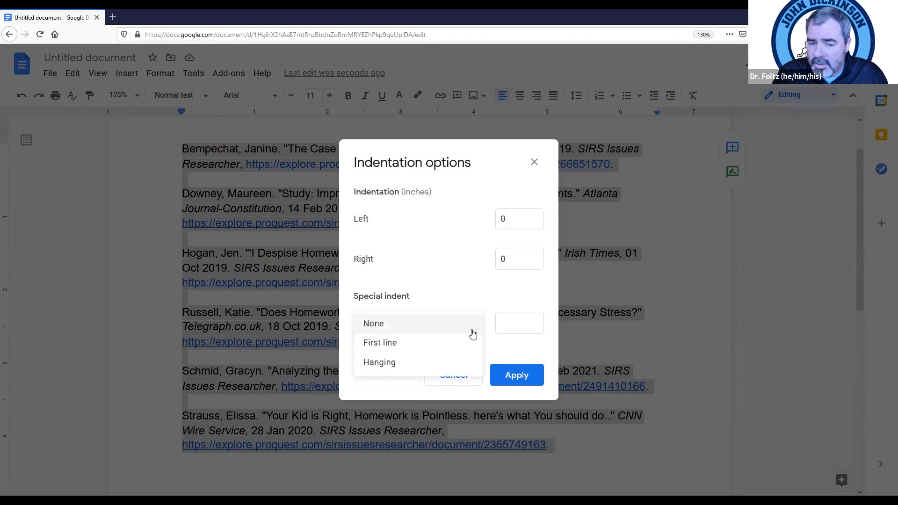
mouse_move(424, 362)
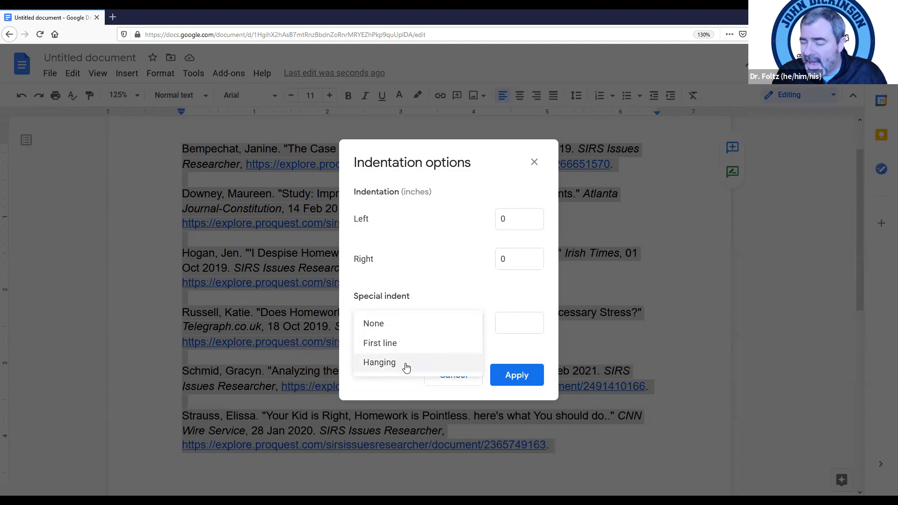
click(380, 362)
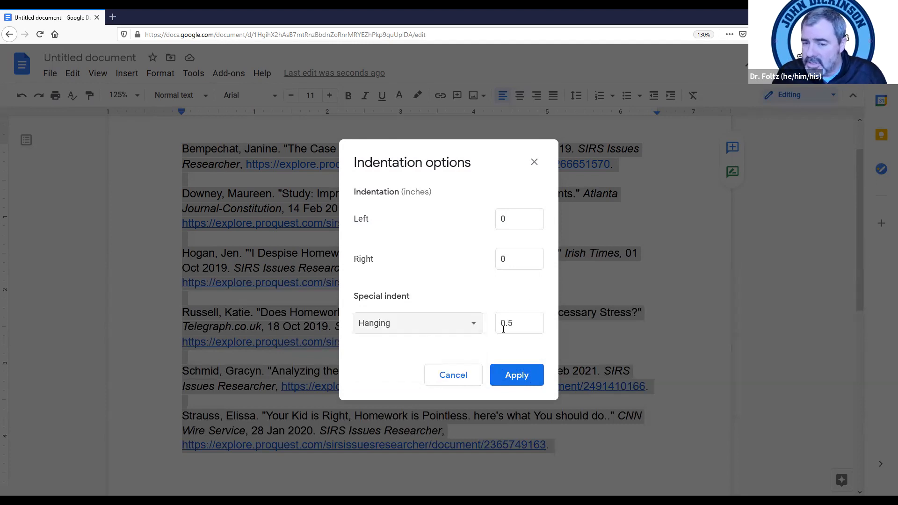
mouse_move(504, 289)
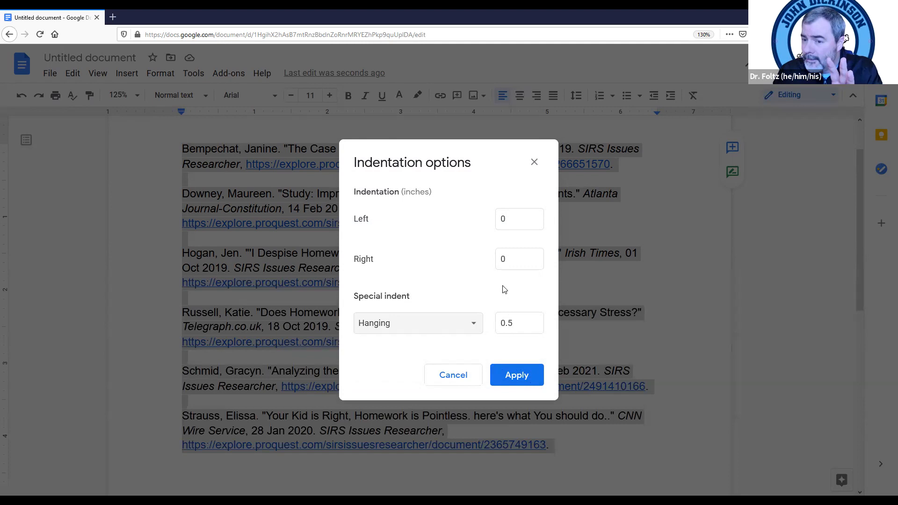
click(516, 375)
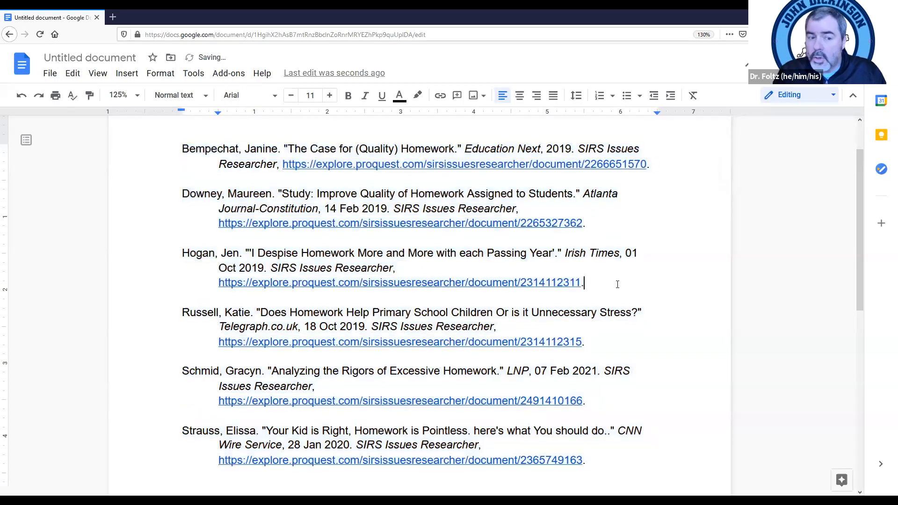
- Zoom the page view to 200%, then back to 100%
click(118, 94)
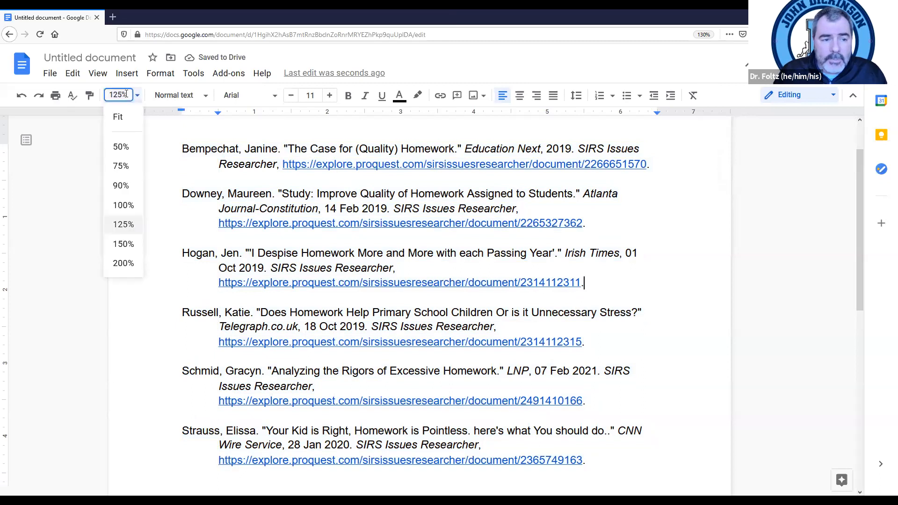
click(123, 263)
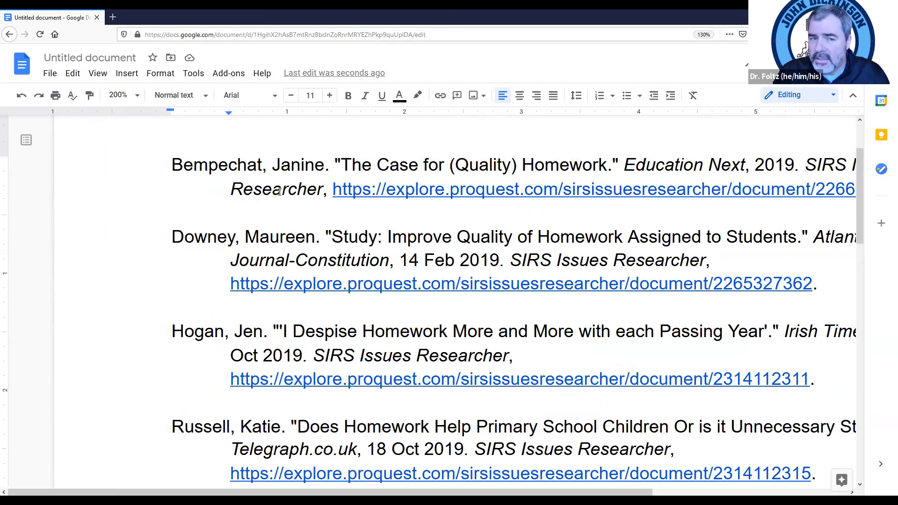
click(118, 95)
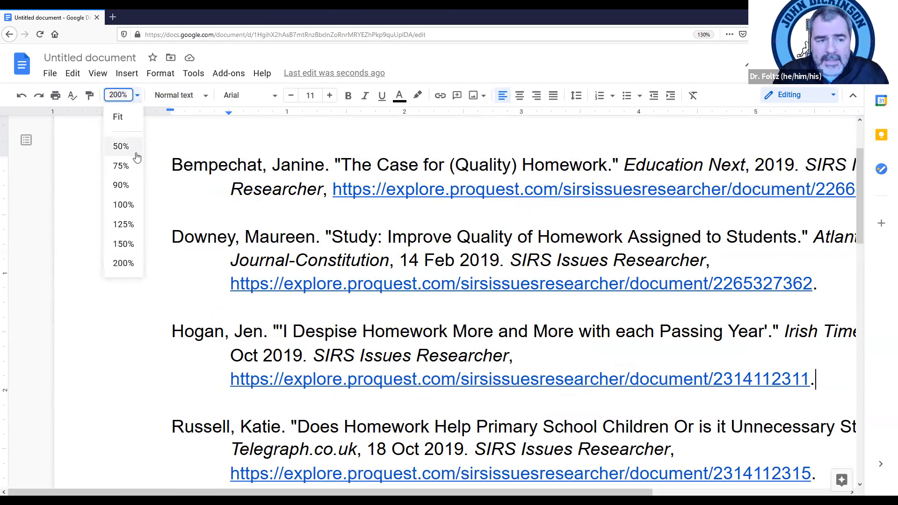
click(123, 204)
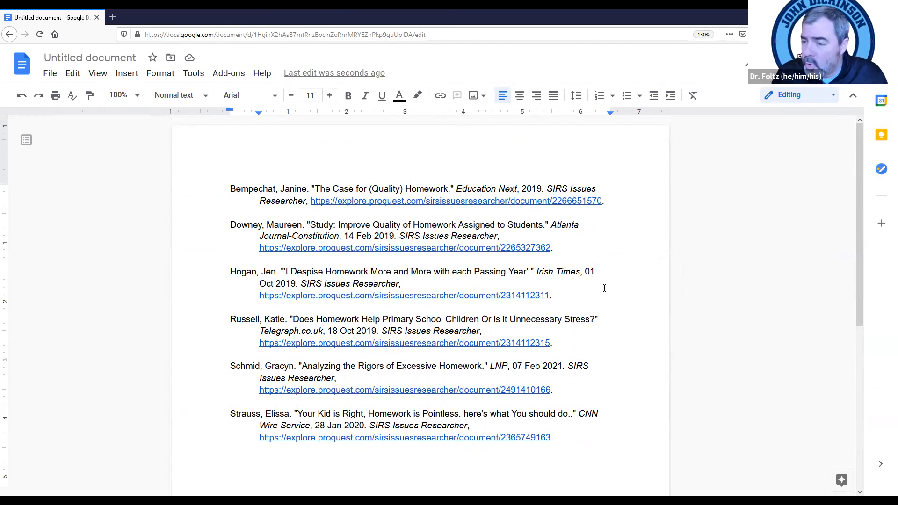
- Delete the blank lines between entries and add a 'Works Cited' heading above them
key(backspace)
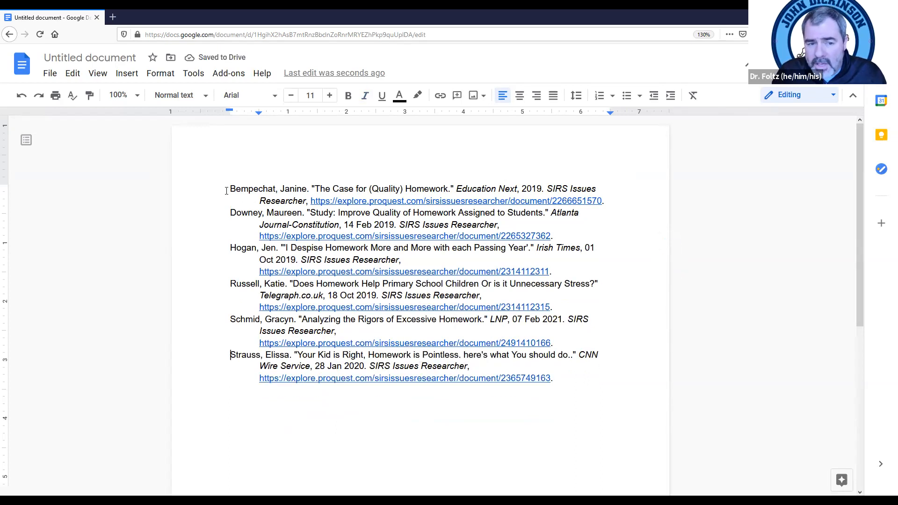
key(enter)
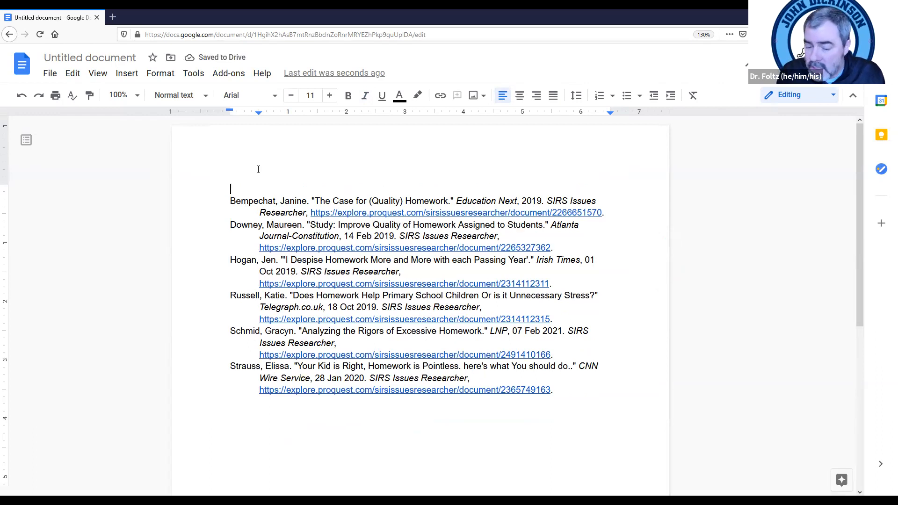
text(Works)
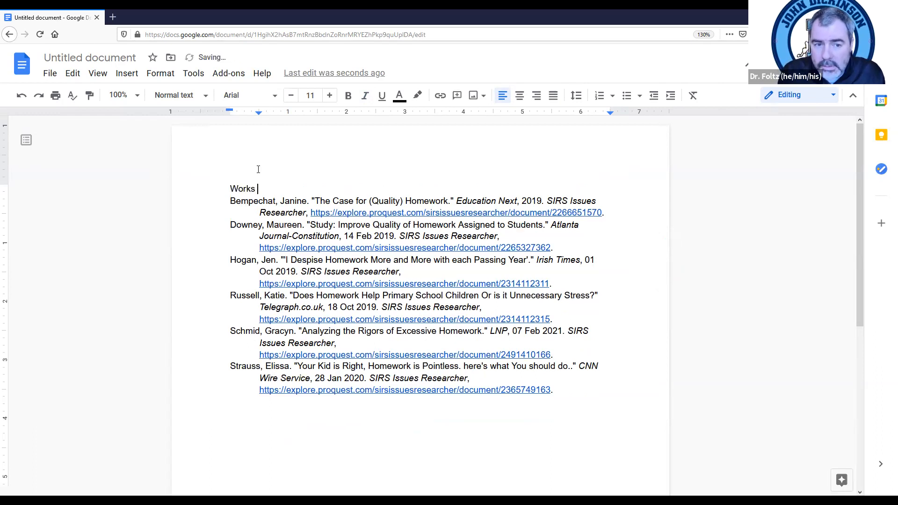
text(Cited)
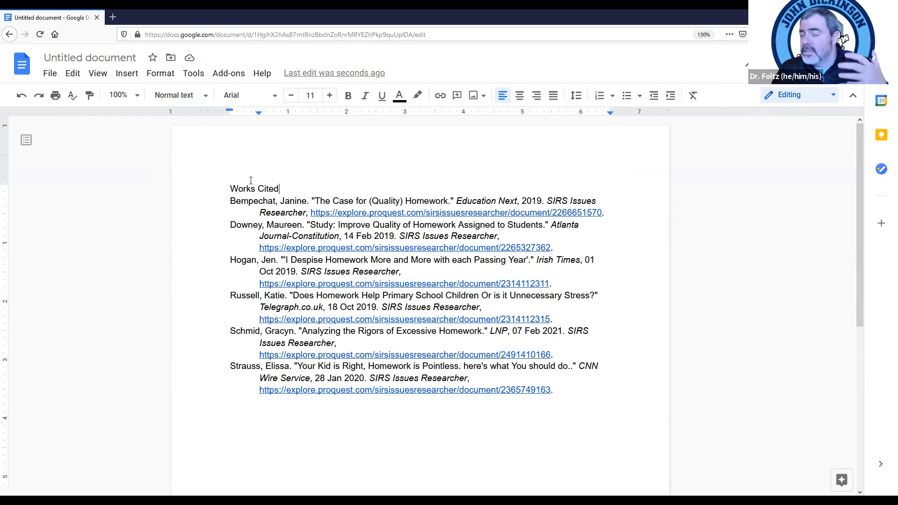
click(552, 390)
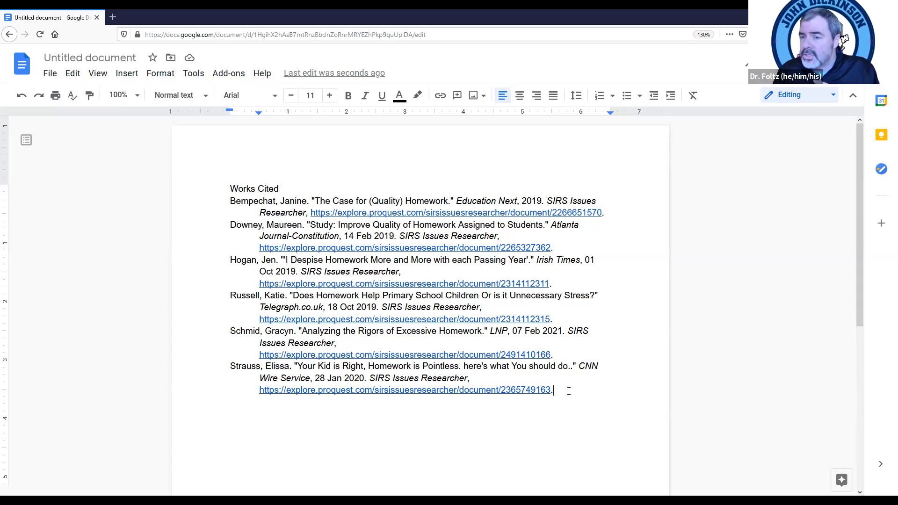
- Select the whole document and change its font to Times New Roman
key(ctrl+a)
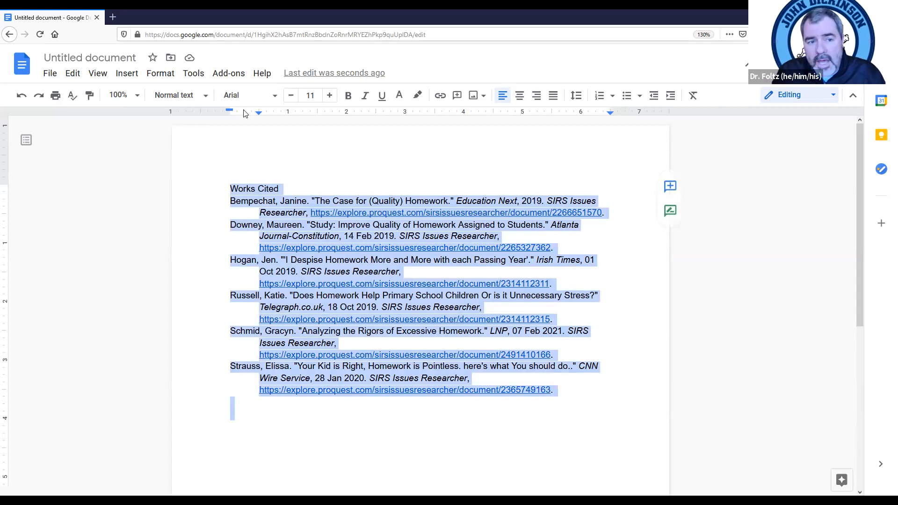
mouse_move(180, 74)
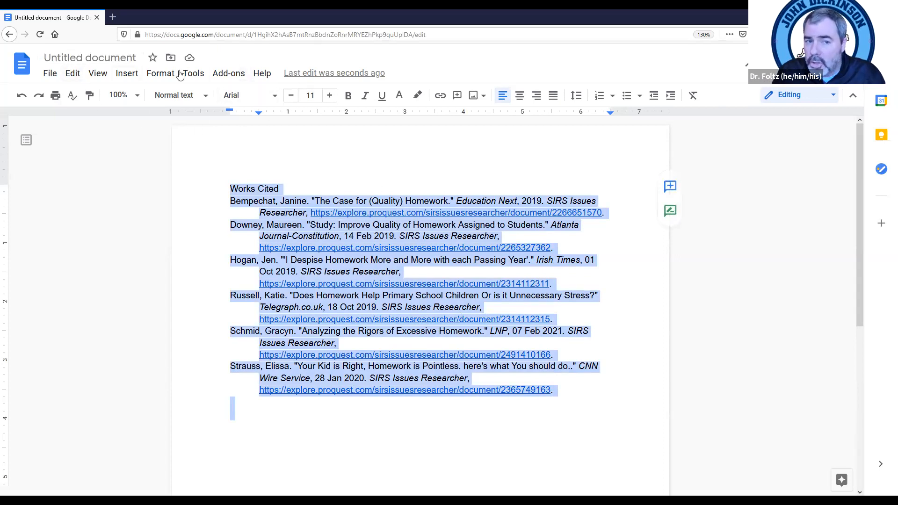
mouse_move(301, 127)
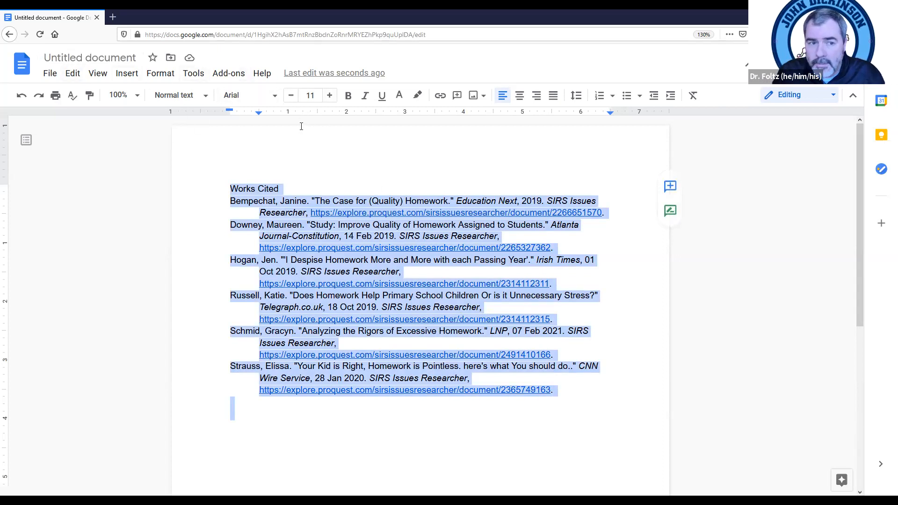
click(247, 95)
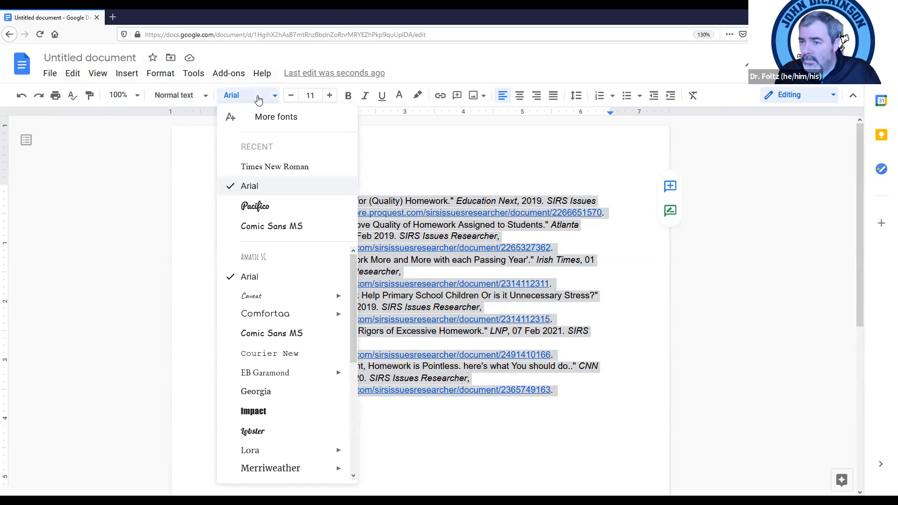
mouse_move(272, 159)
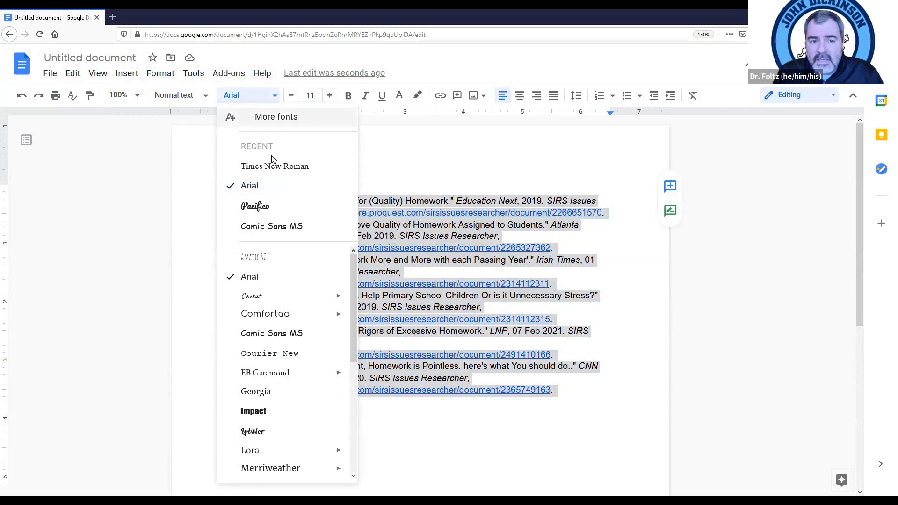
mouse_move(275, 166)
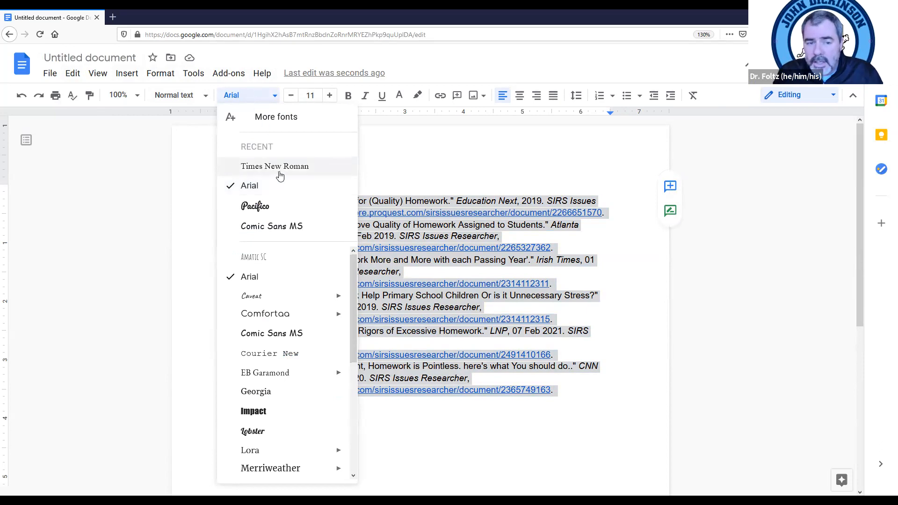
click(275, 166)
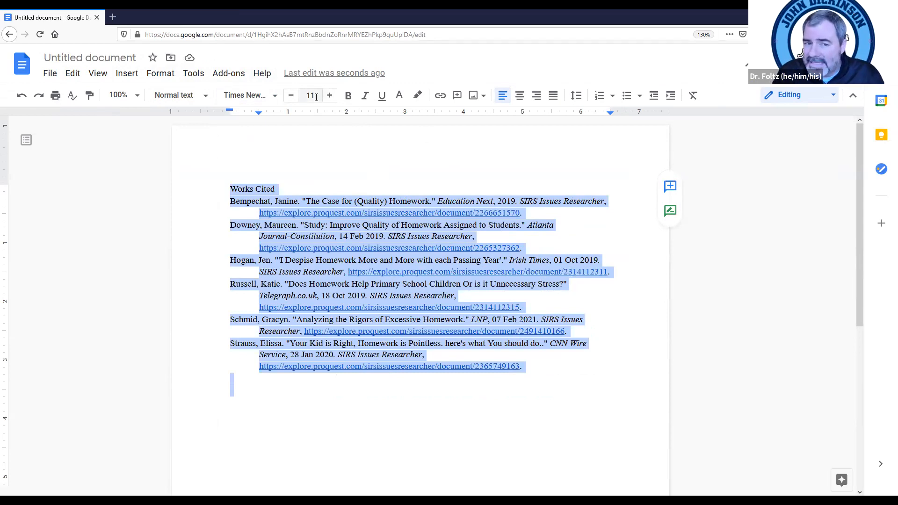
click(311, 95)
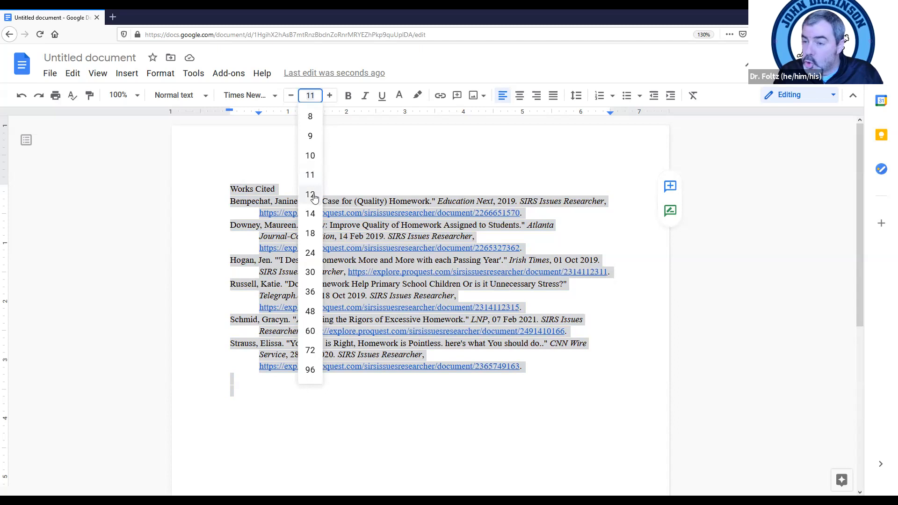
click(309, 194)
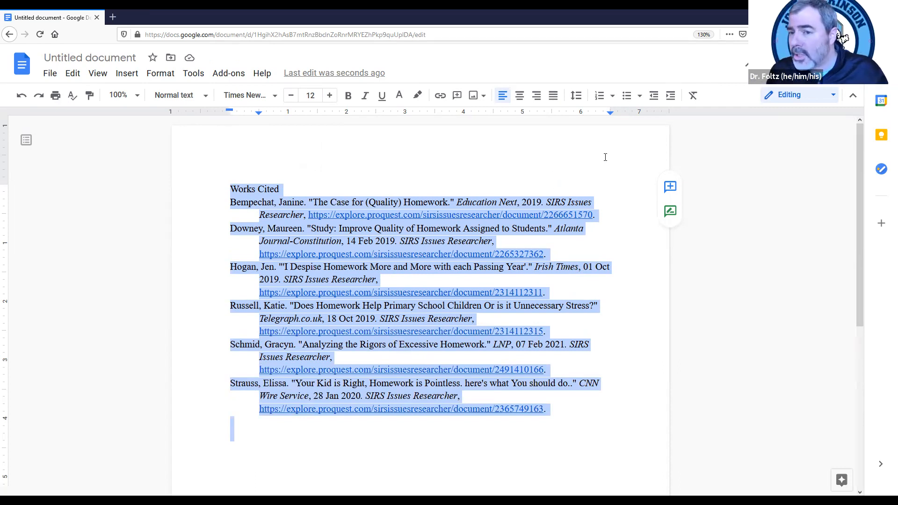
mouse_move(580, 74)
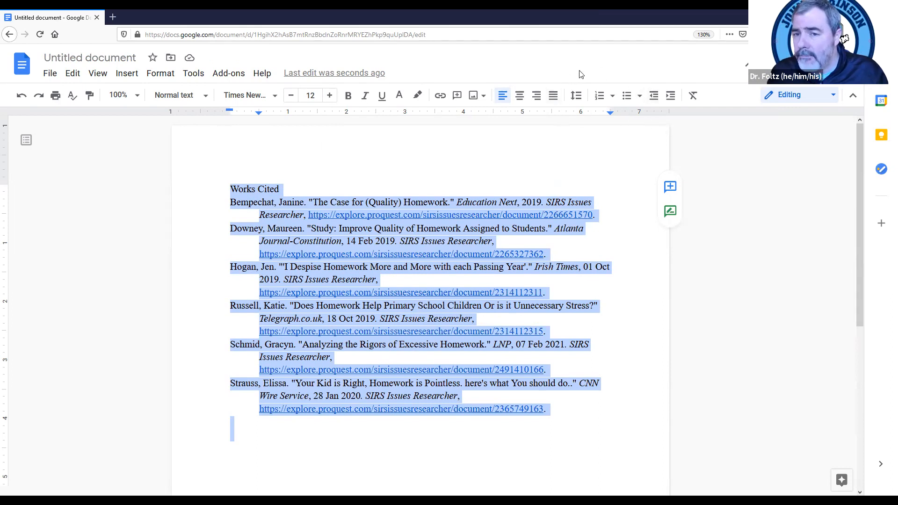
mouse_move(577, 95)
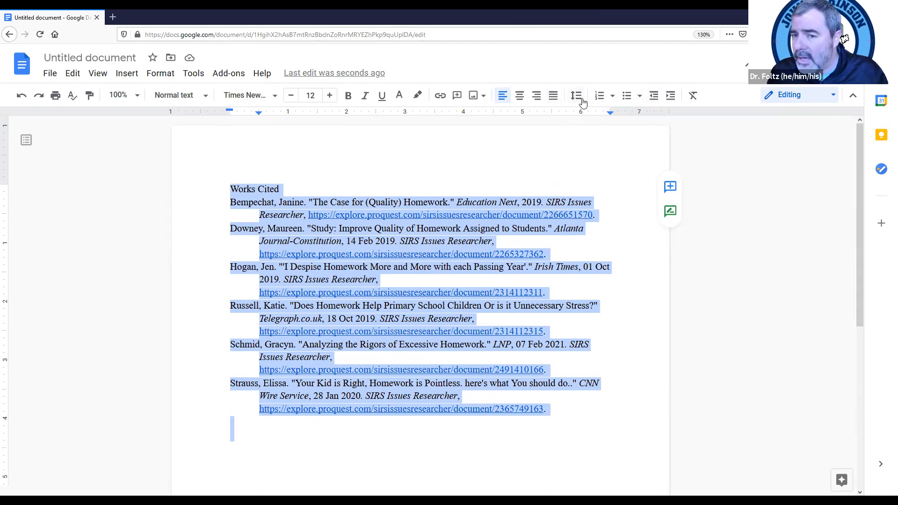
mouse_move(577, 95)
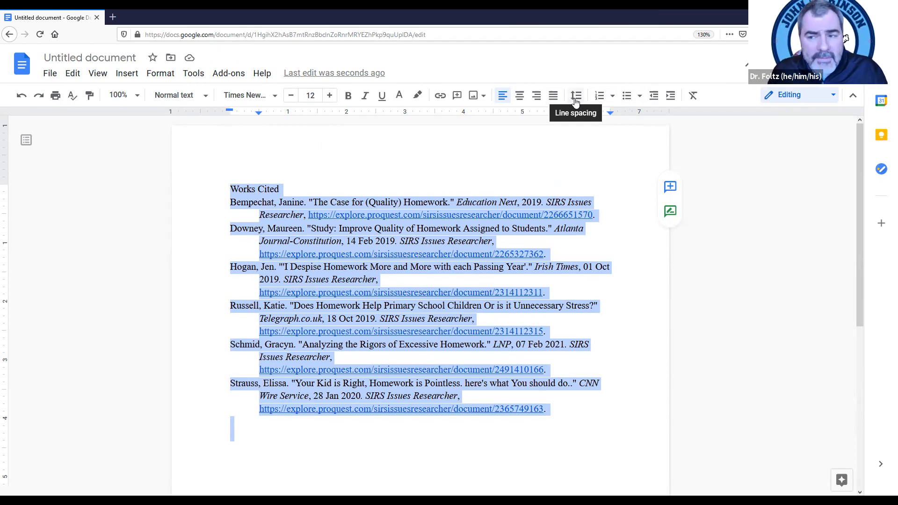
- Set line spacing to Double for the heading and all six entries
click(565, 158)
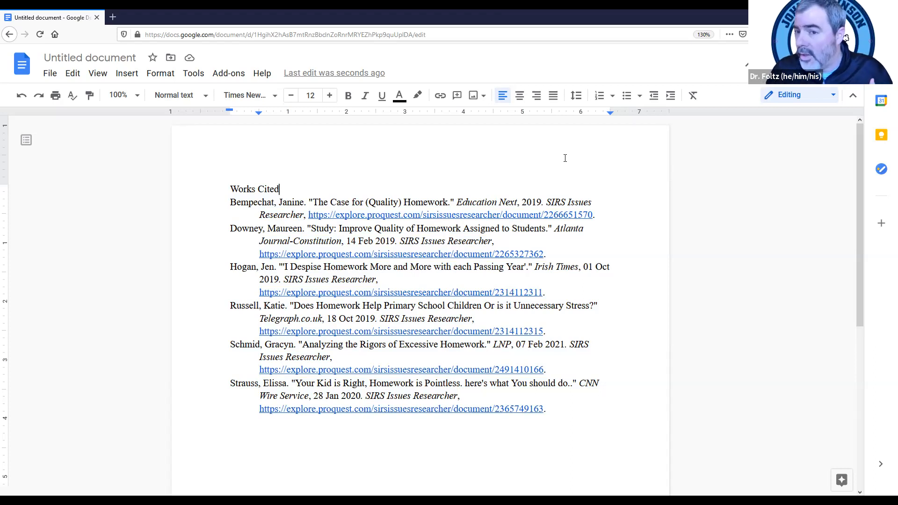
mouse_move(576, 95)
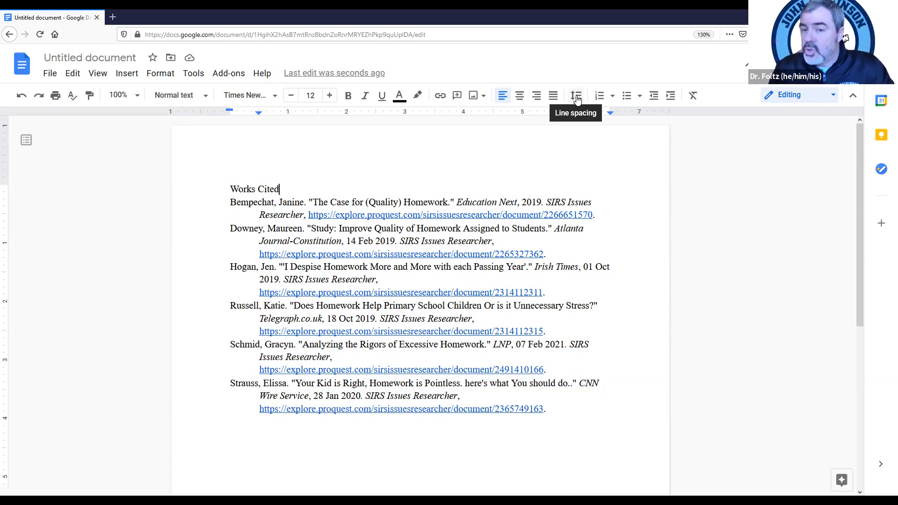
mouse_move(576, 95)
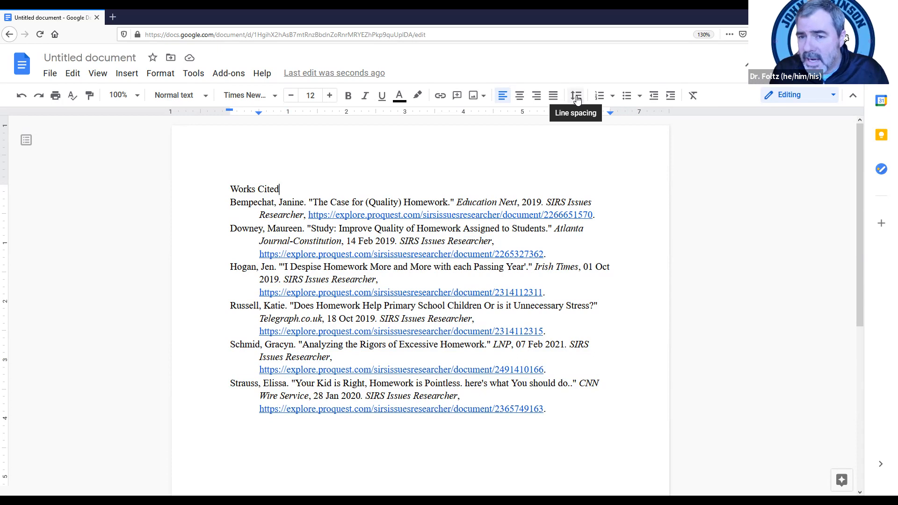
click(575, 95)
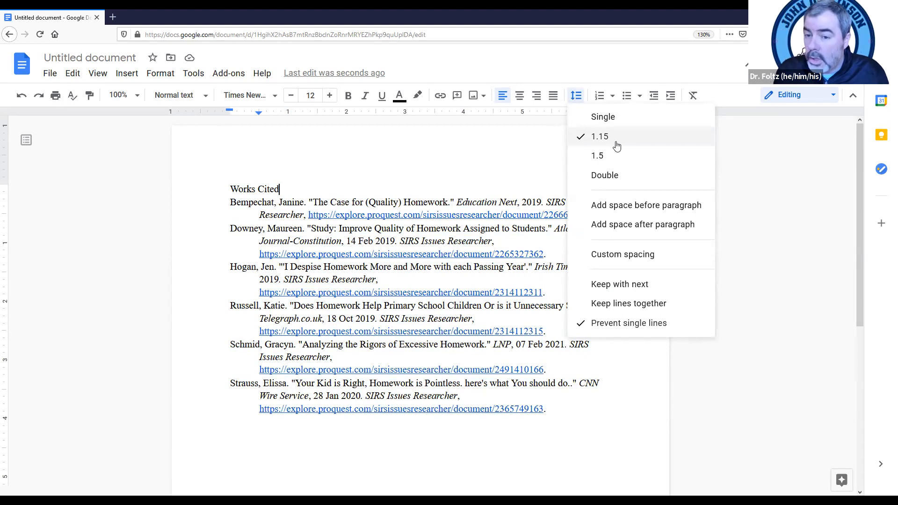
click(605, 175)
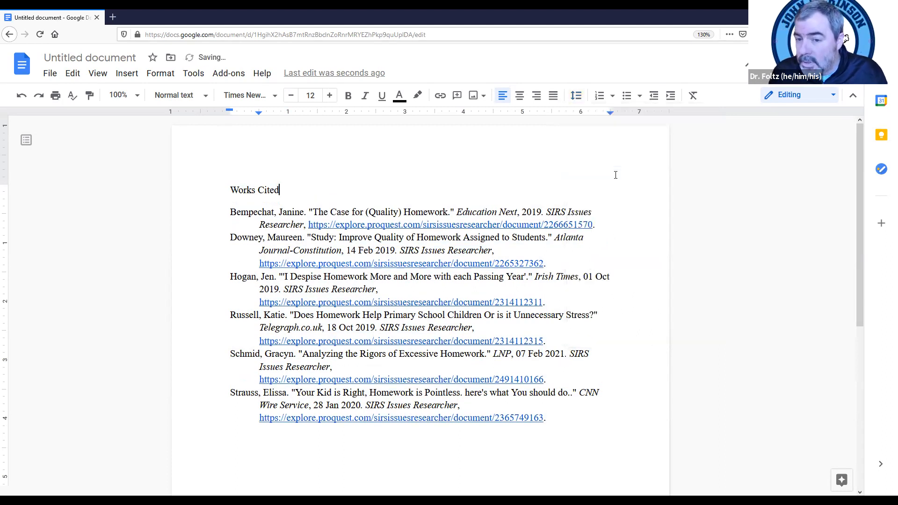
mouse_move(571, 154)
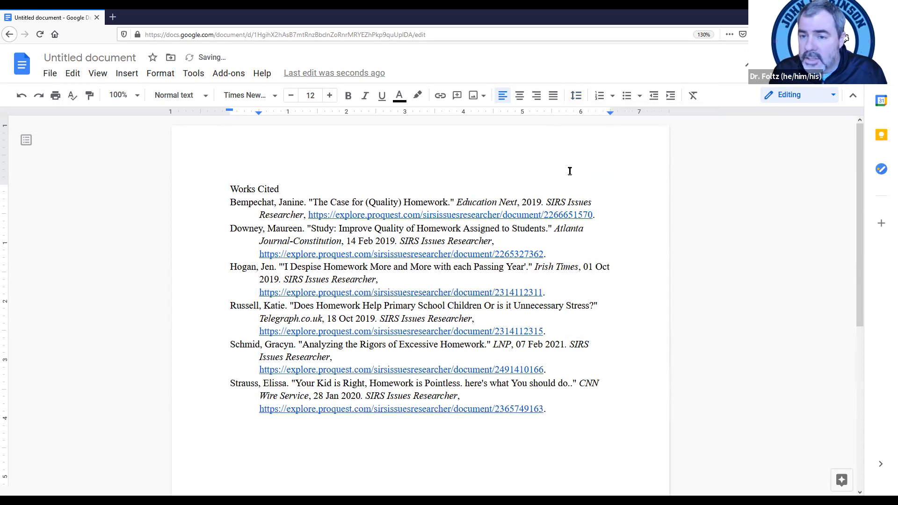
key(ctrl+a)
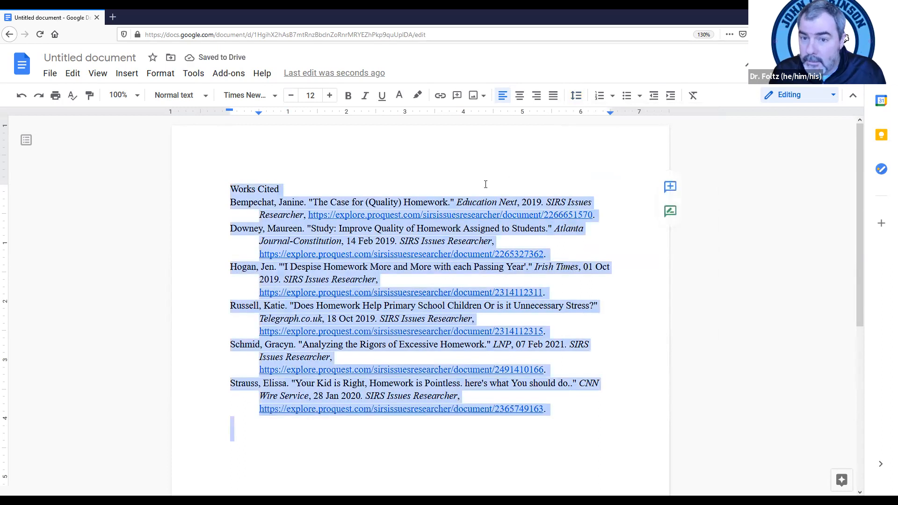
click(576, 95)
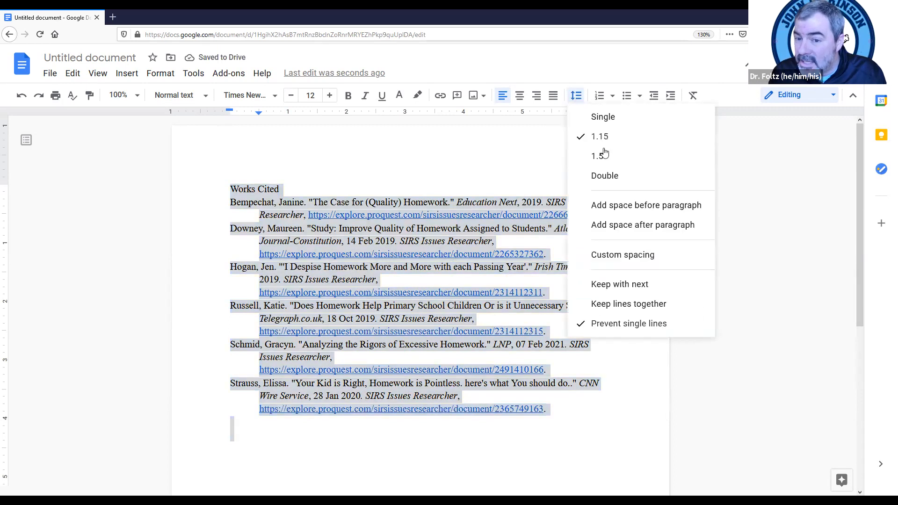
click(605, 176)
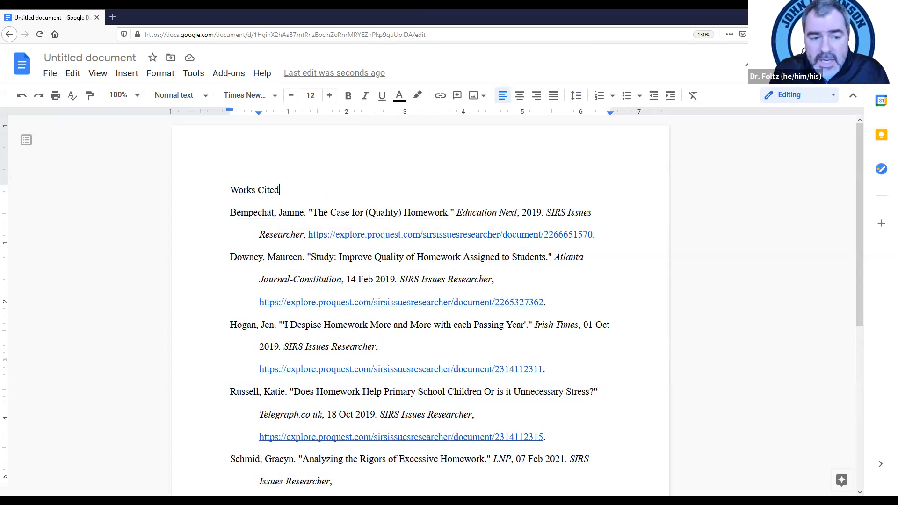
- Select the 'Works Cited' heading and center-align it
double_click(254, 190)
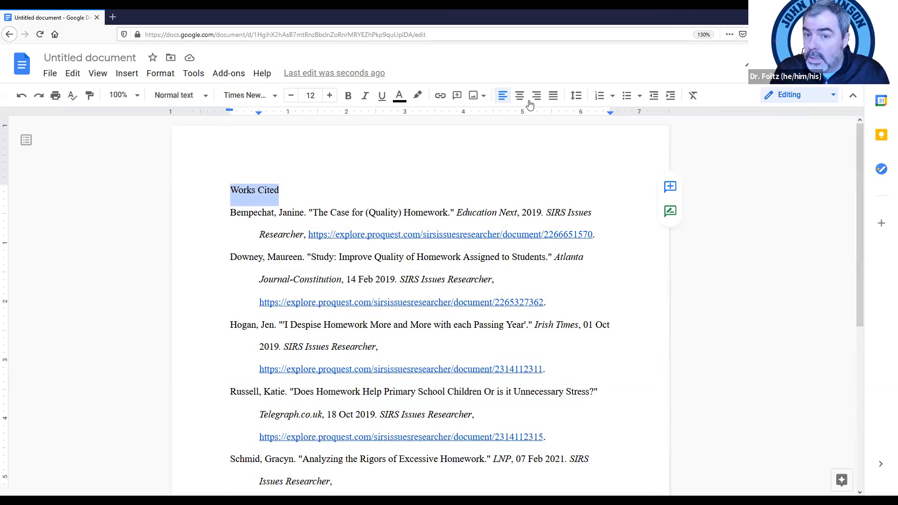
mouse_move(518, 95)
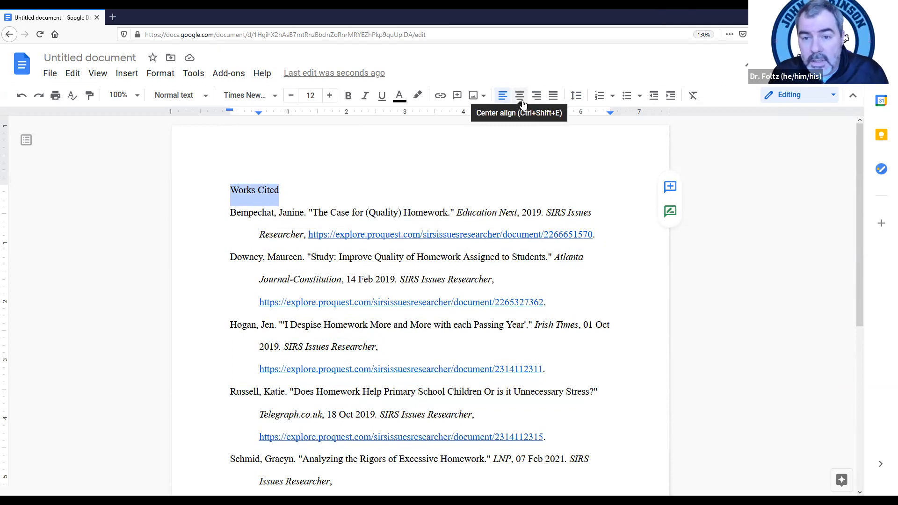
click(519, 95)
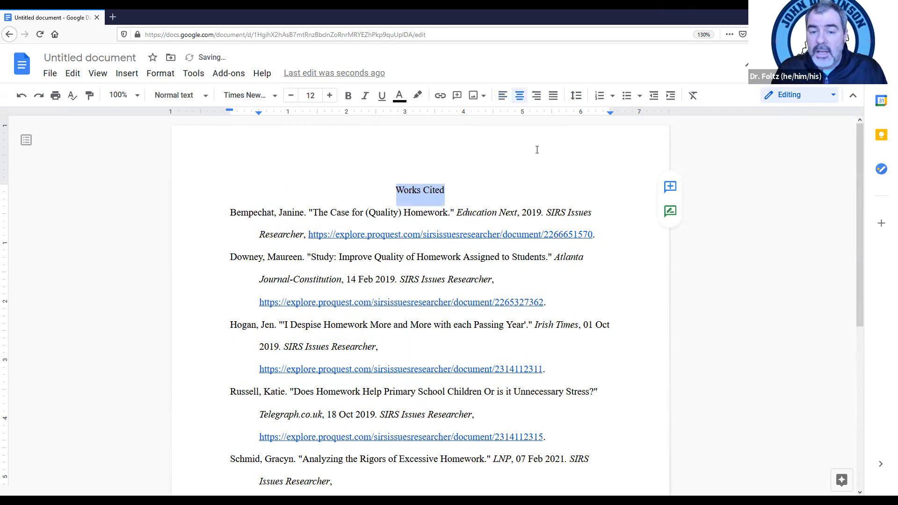
scroll(down, 3)
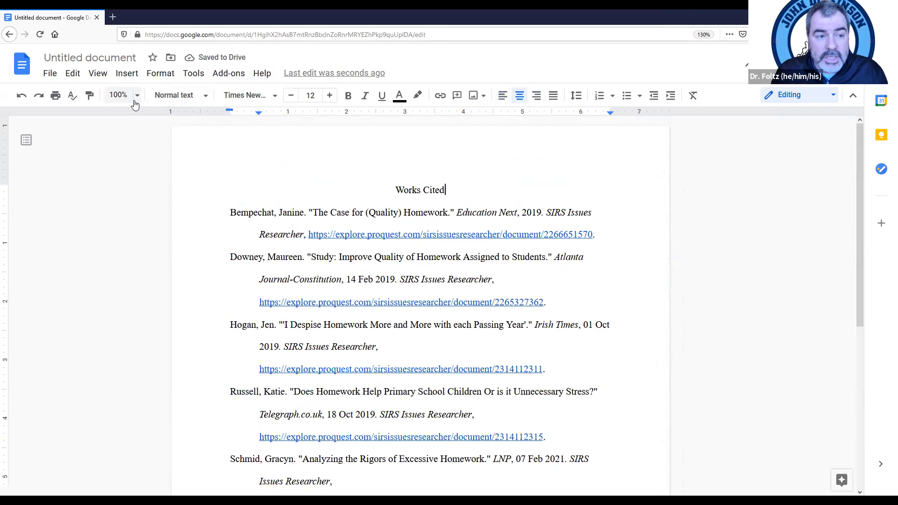
- Set the zoom to 75% so the entire Works Cited list is visible
click(136, 94)
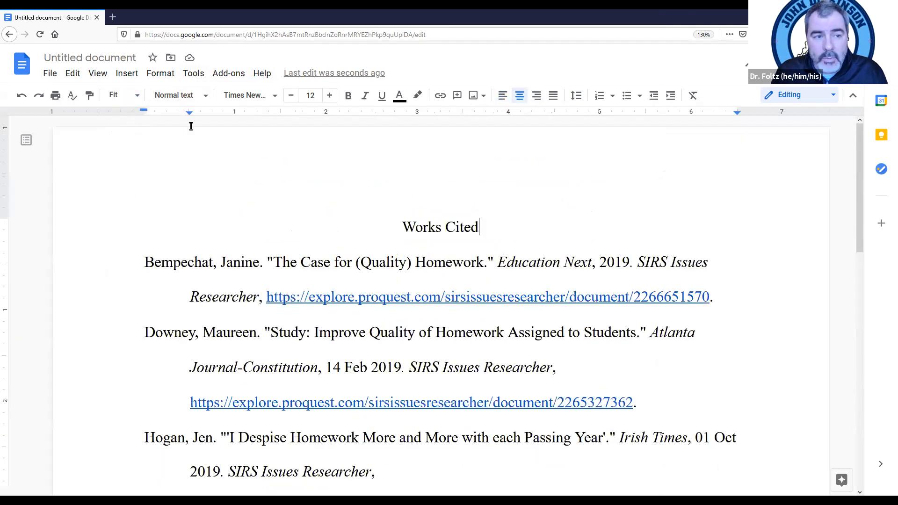
click(118, 95)
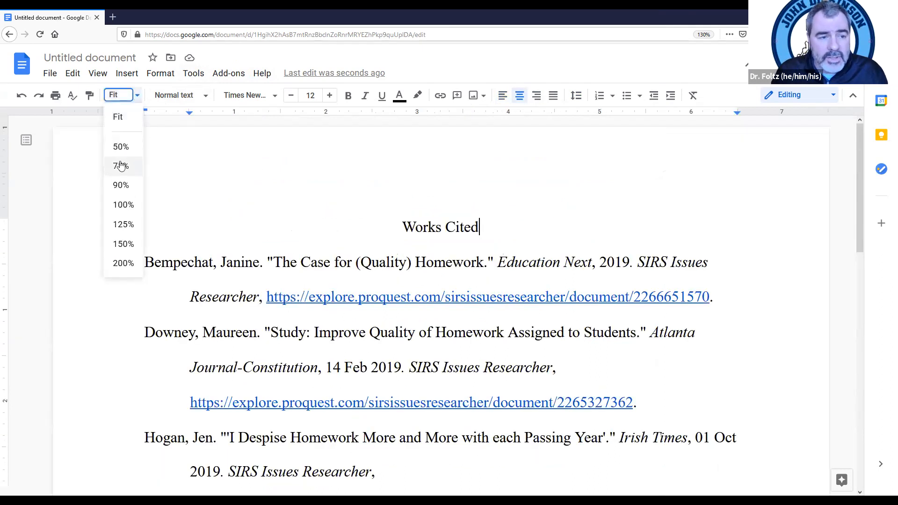
click(120, 166)
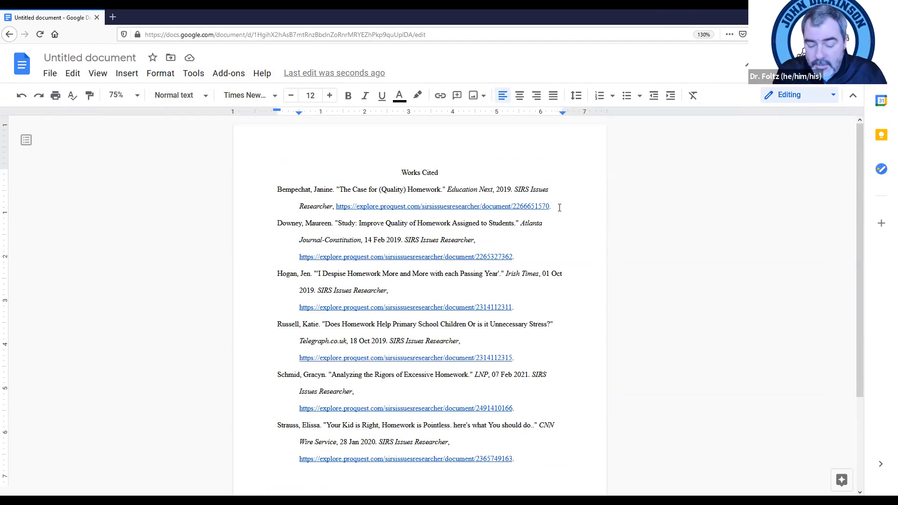
key(enter)
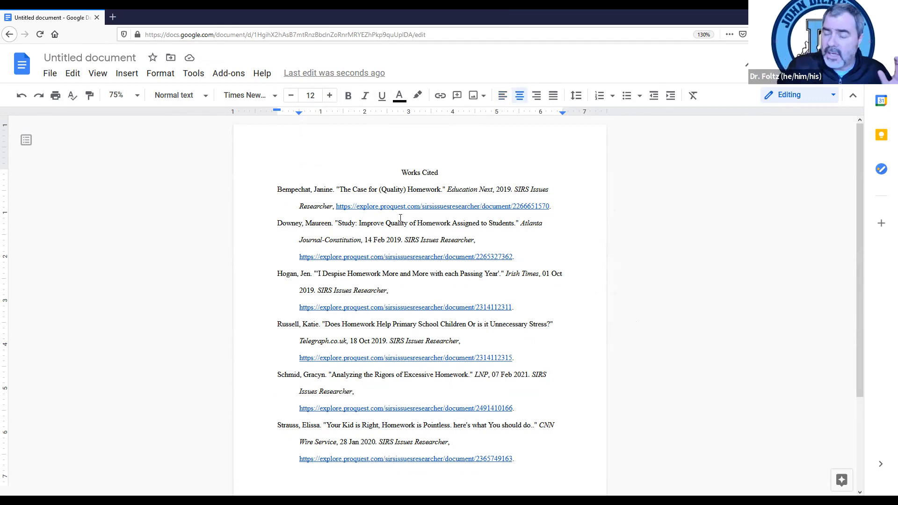
mouse_move(560, 218)
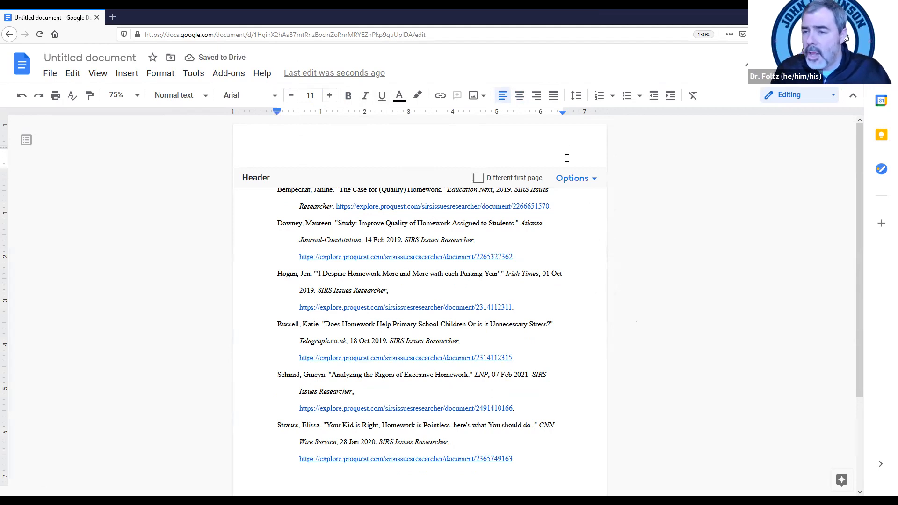
mouse_move(579, 263)
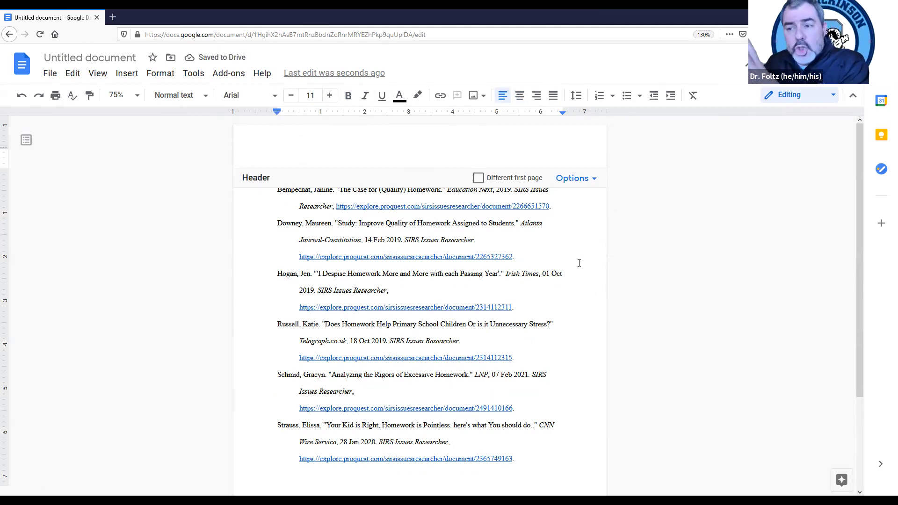